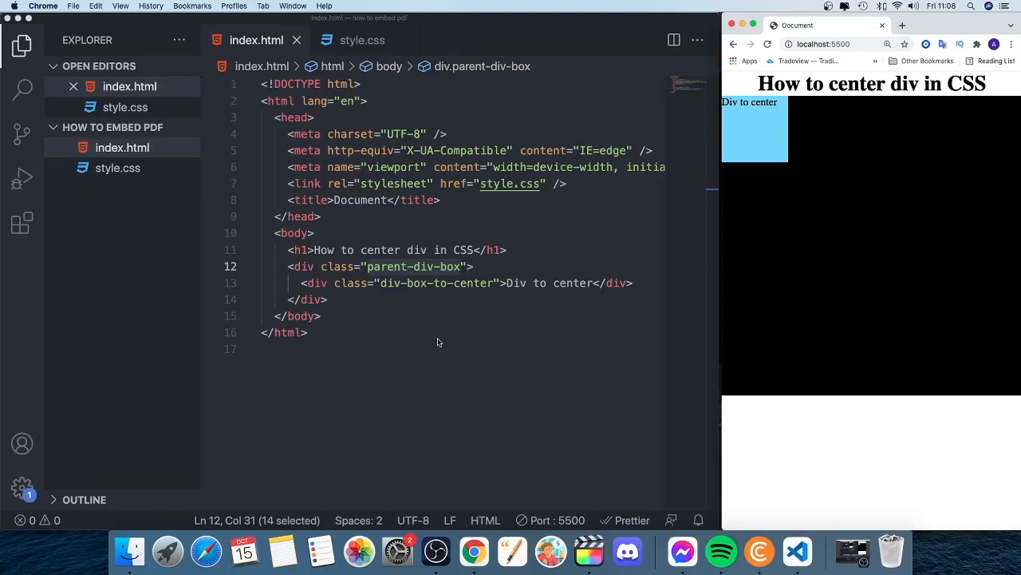
mouse_move(766, 309)
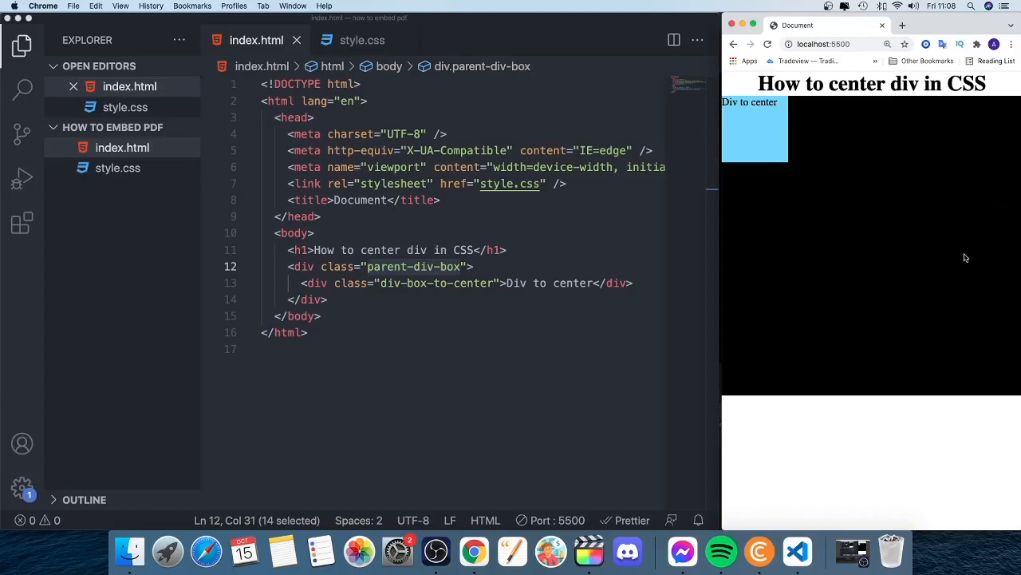
mouse_move(771, 111)
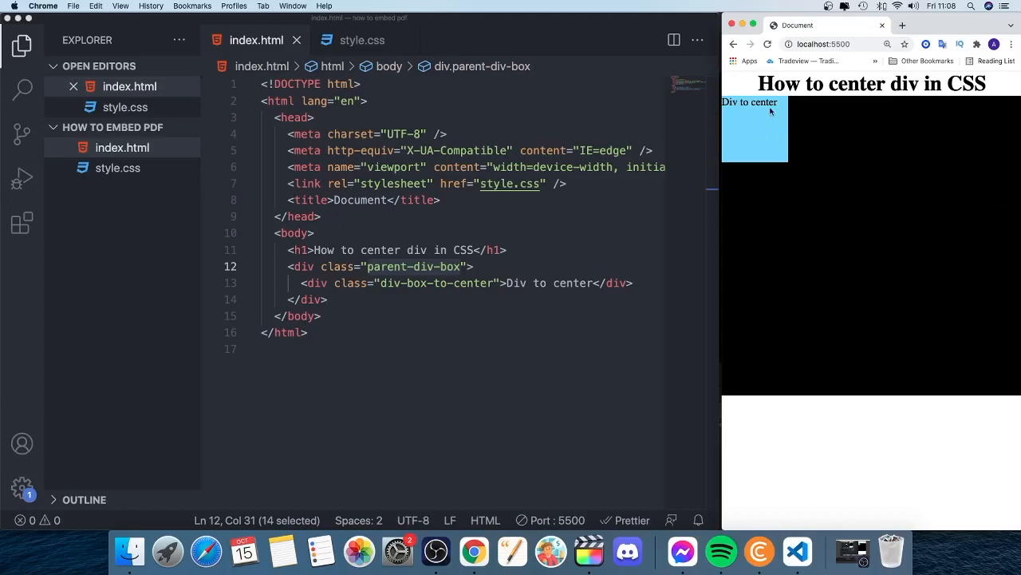
mouse_move(859, 193)
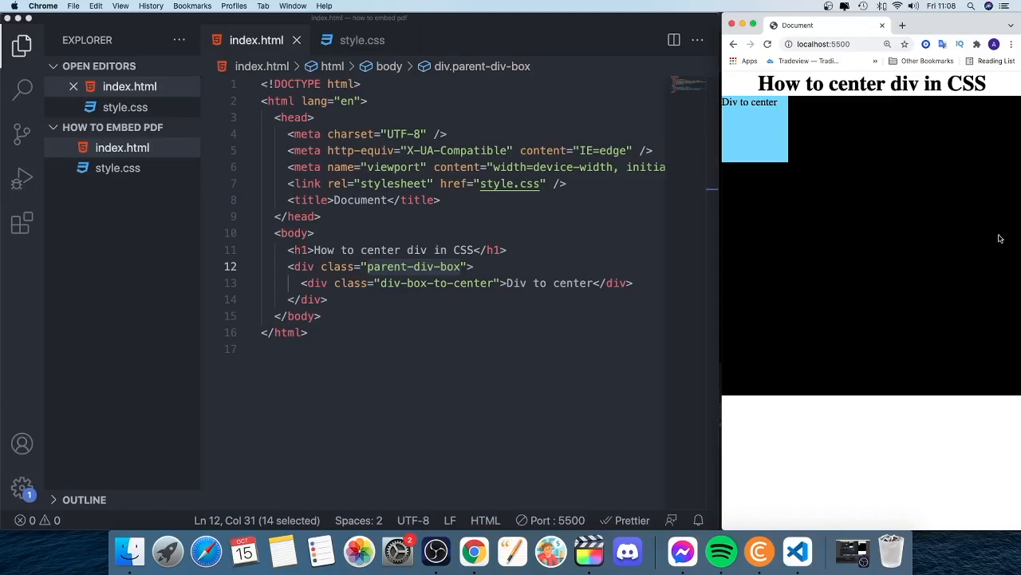
mouse_move(853, 239)
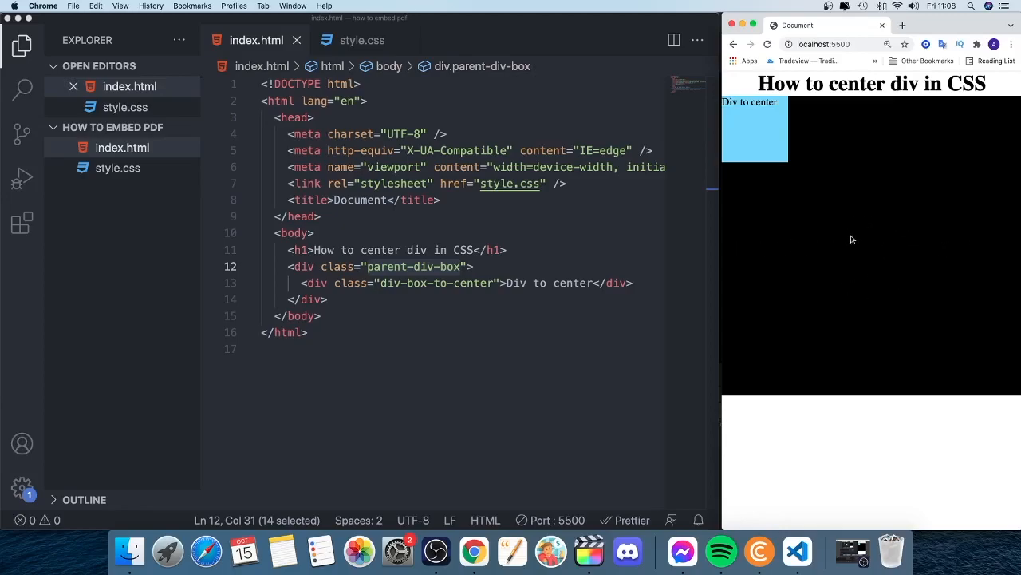
mouse_move(956, 179)
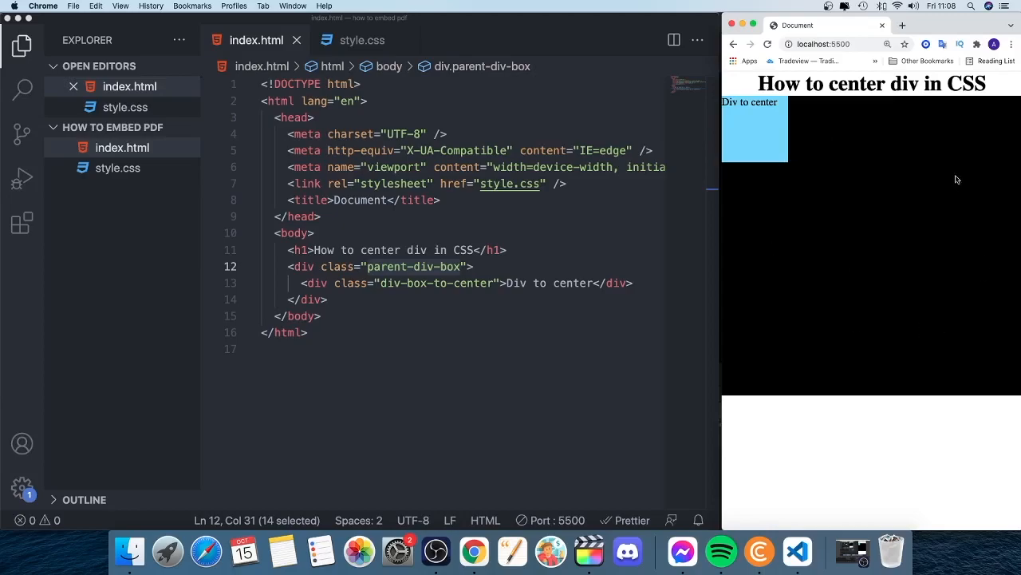
mouse_move(911, 207)
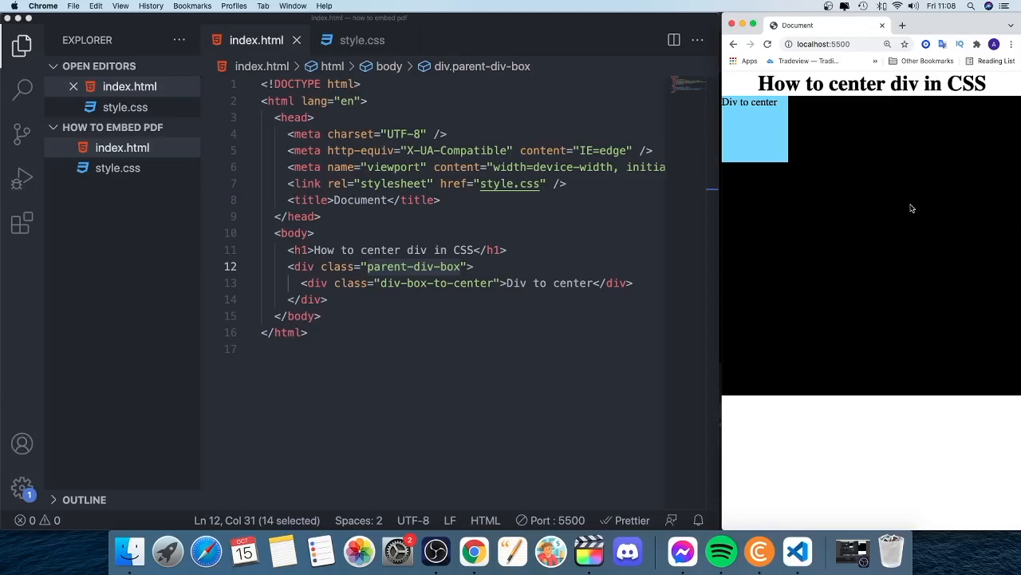
mouse_move(326, 287)
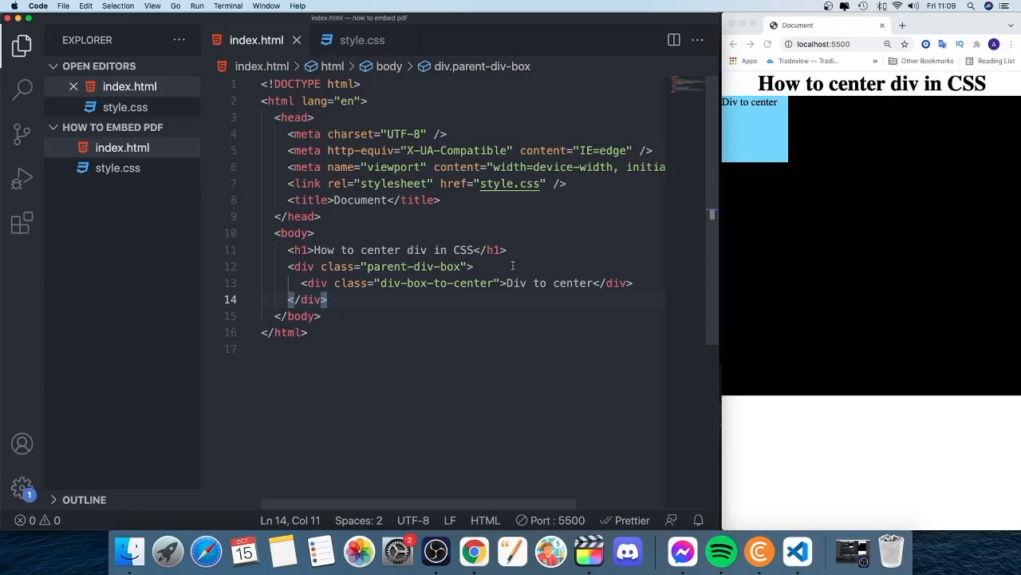
mouse_move(556, 265)
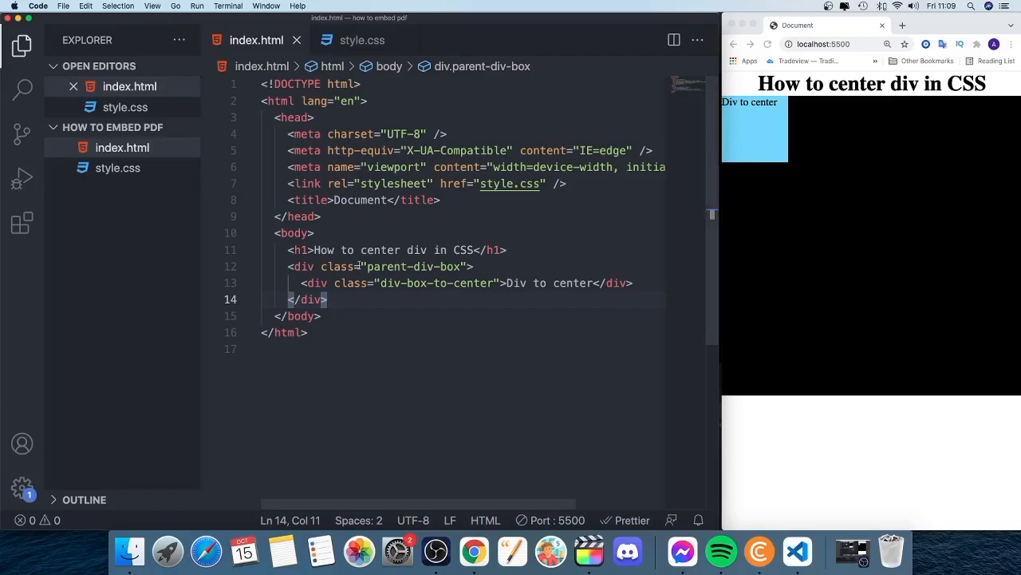
In style.css, add display: grid to .parent-div-box and begin a place-items declaration
double_click(411, 265)
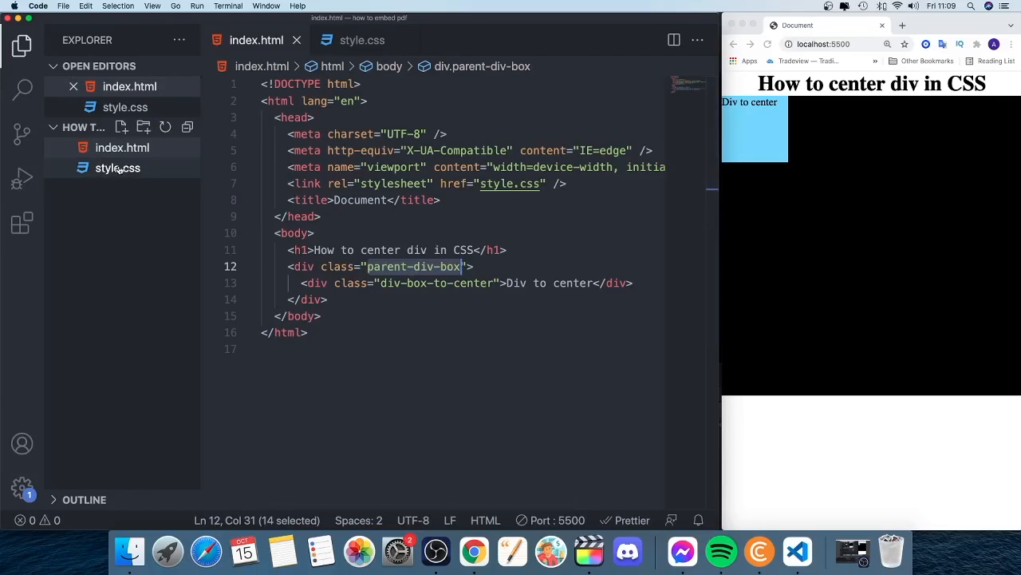
click(361, 40)
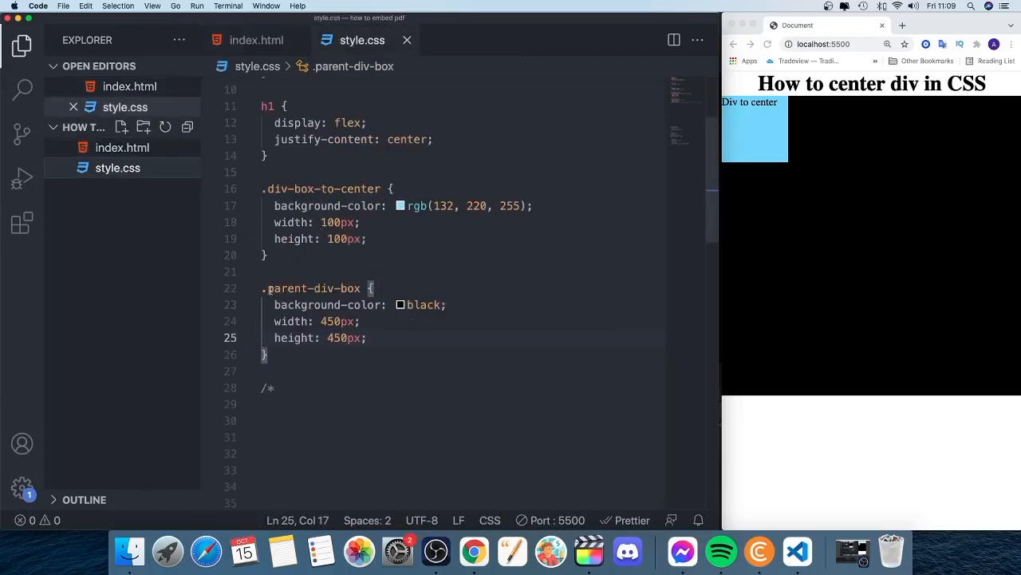
mouse_move(311, 287)
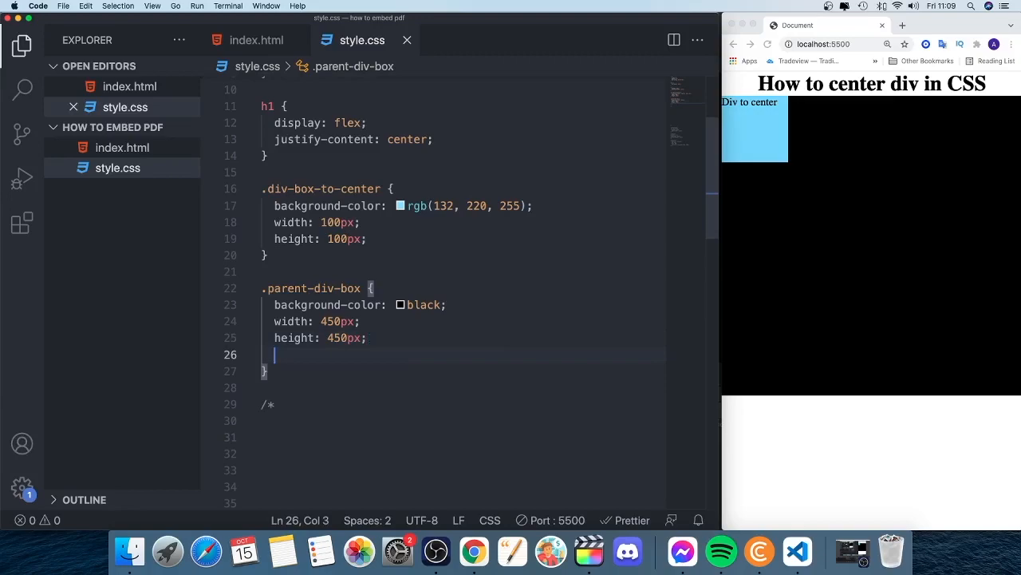
text(dis)
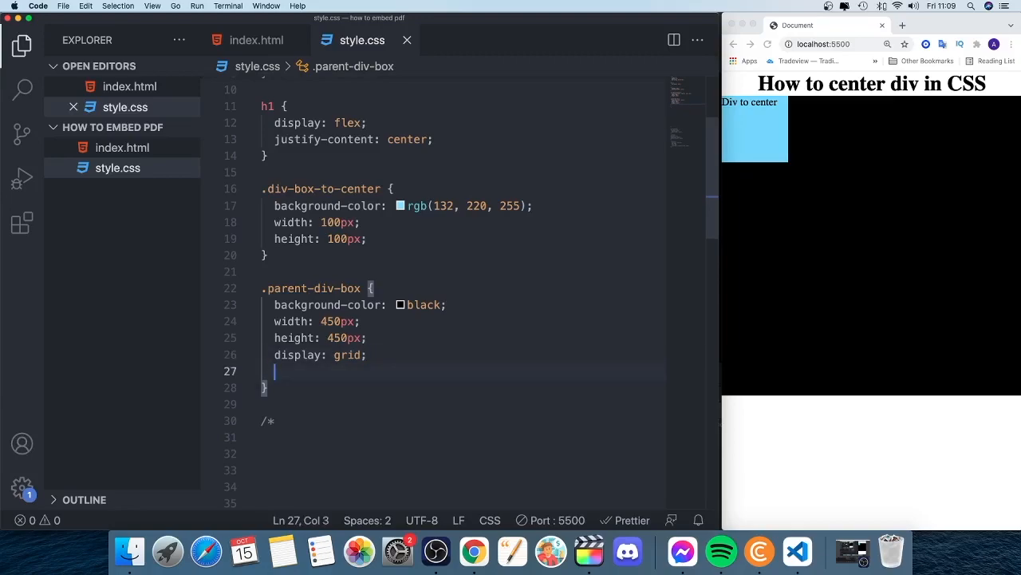
text(place-items: ;)
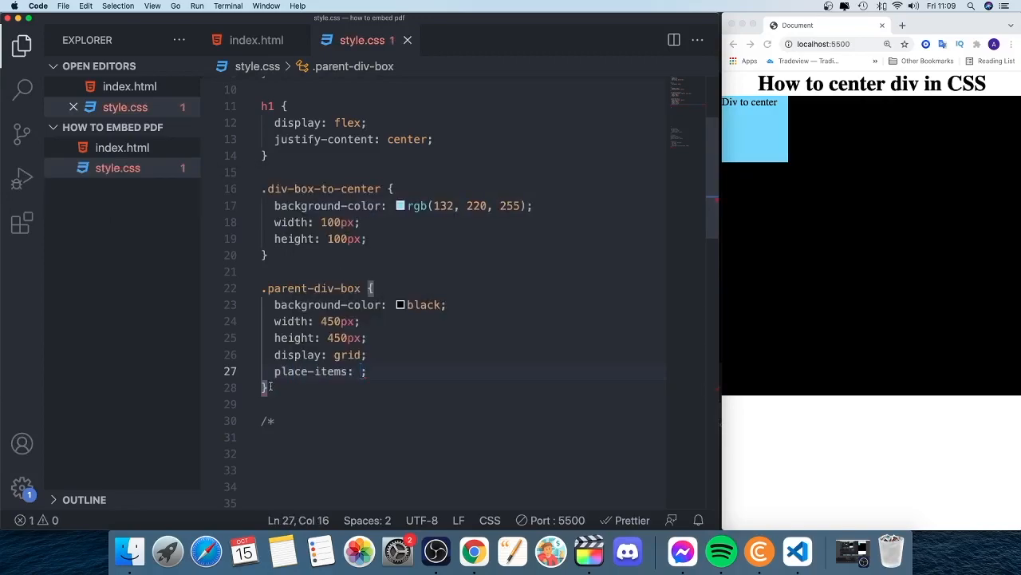
mouse_move(311, 370)
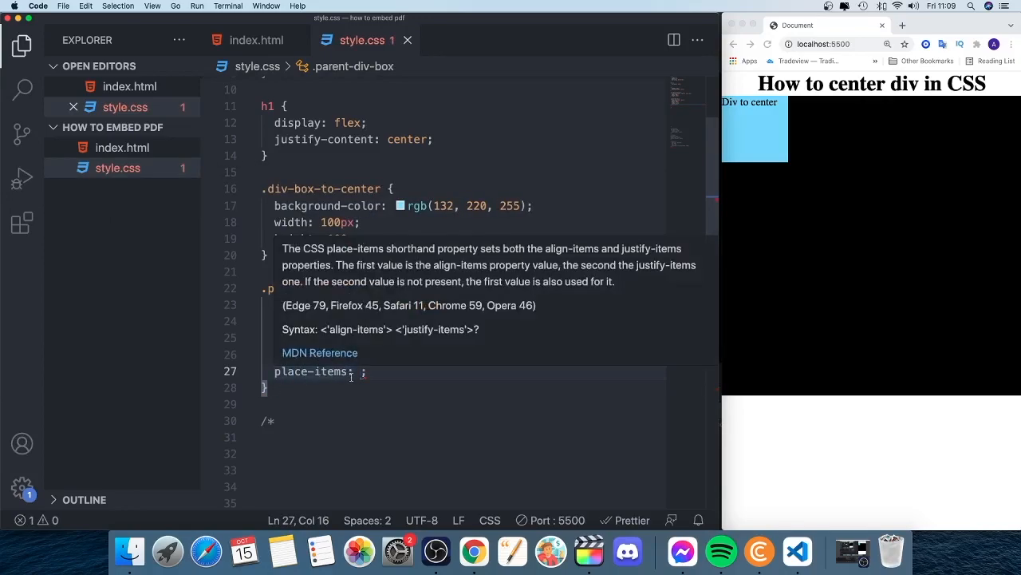
text(c)
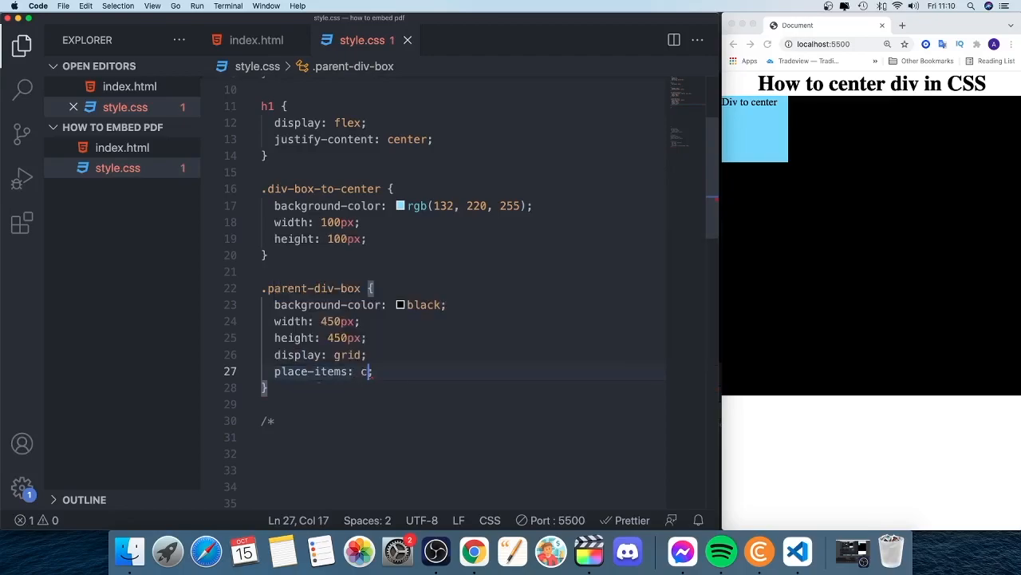
Complete place-items: center; so the light-blue div centers in the black parent
text(enter;)
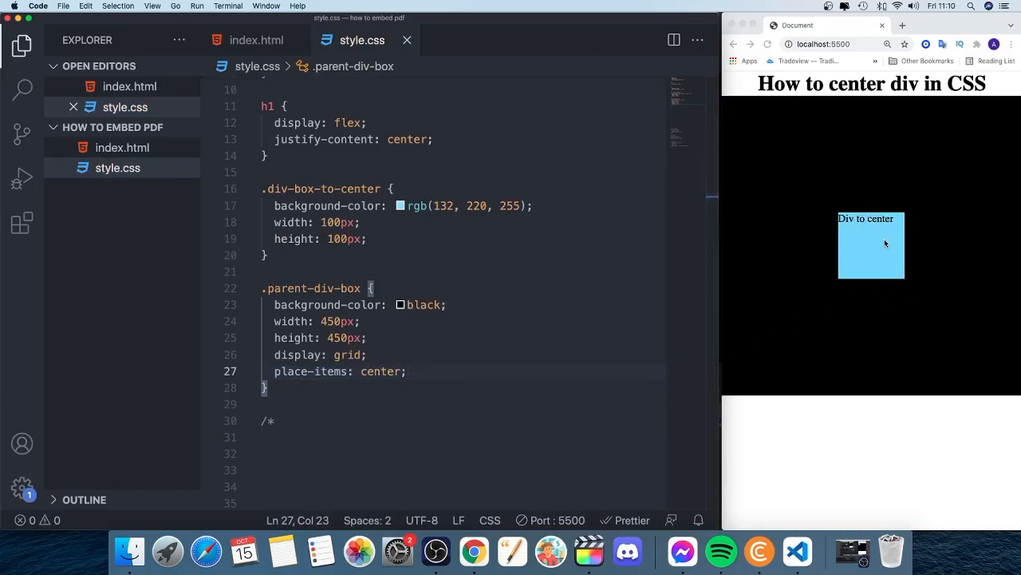
mouse_move(967, 211)
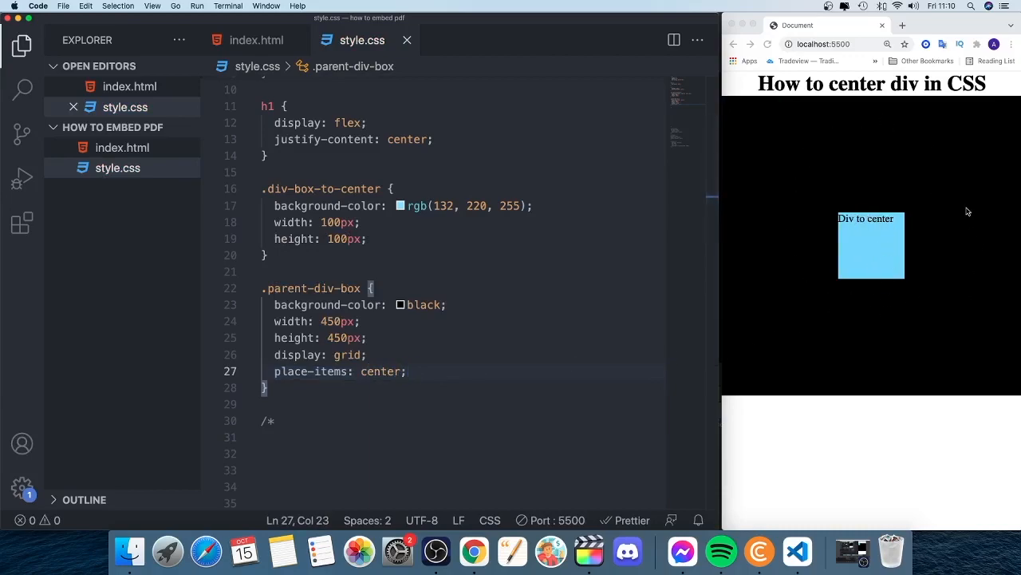
mouse_move(894, 192)
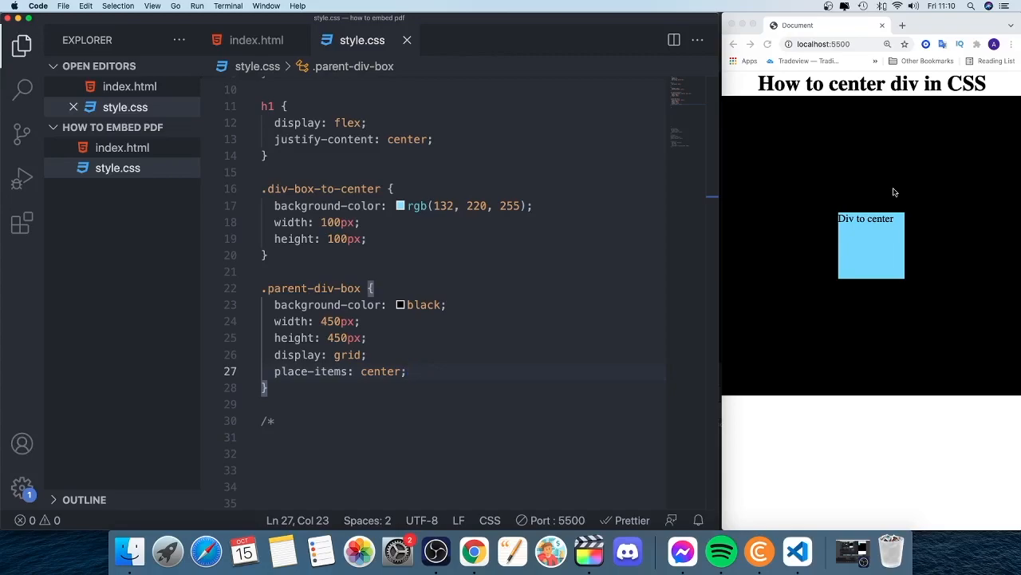